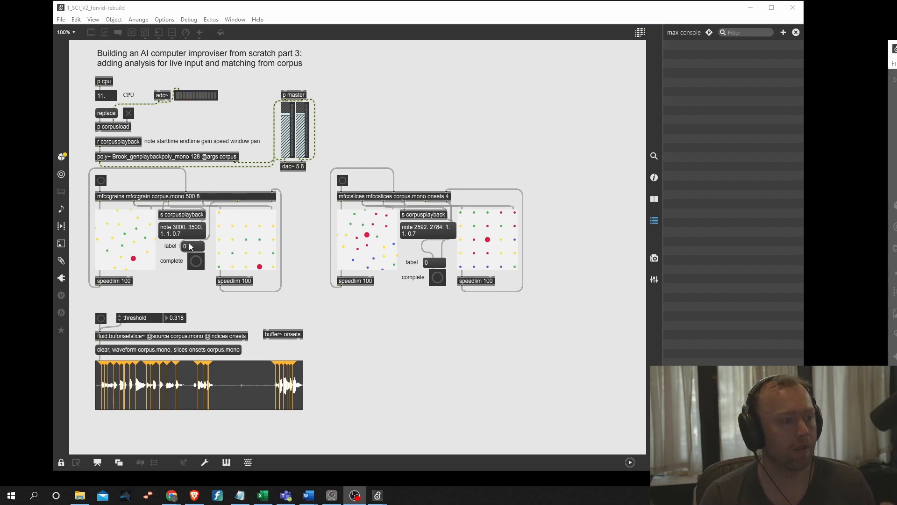
mouse_move(270, 302)
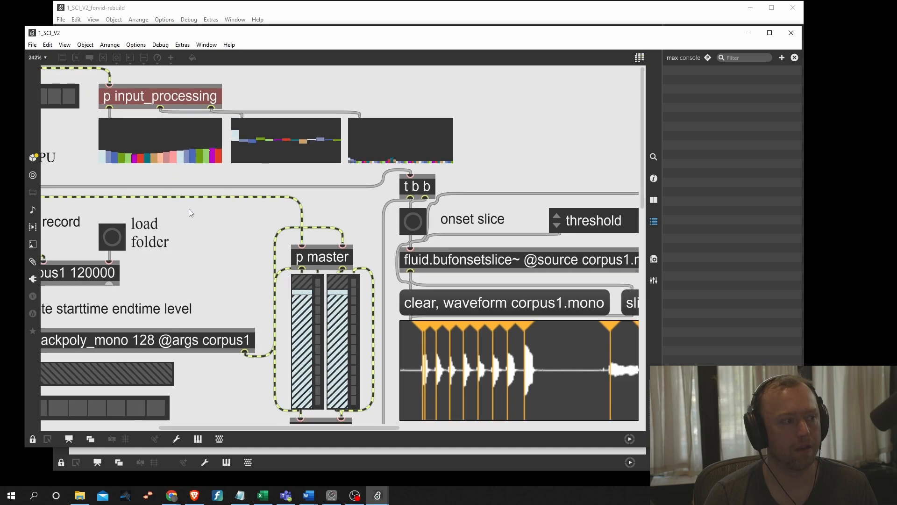
Open the p mfccgrains subpatcher, then the p mfccanalysis subpatcher inside it.
scroll("down", 3)
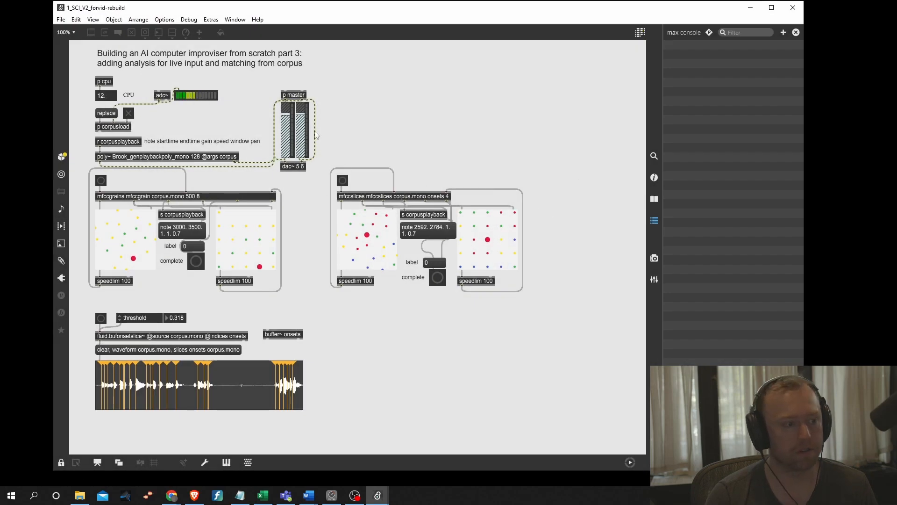
double_click(147, 196)
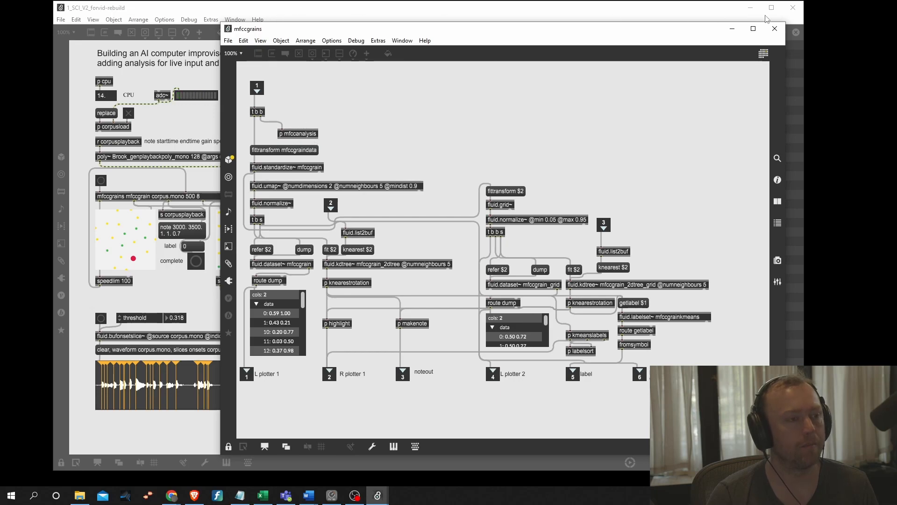
left_click(774, 28)
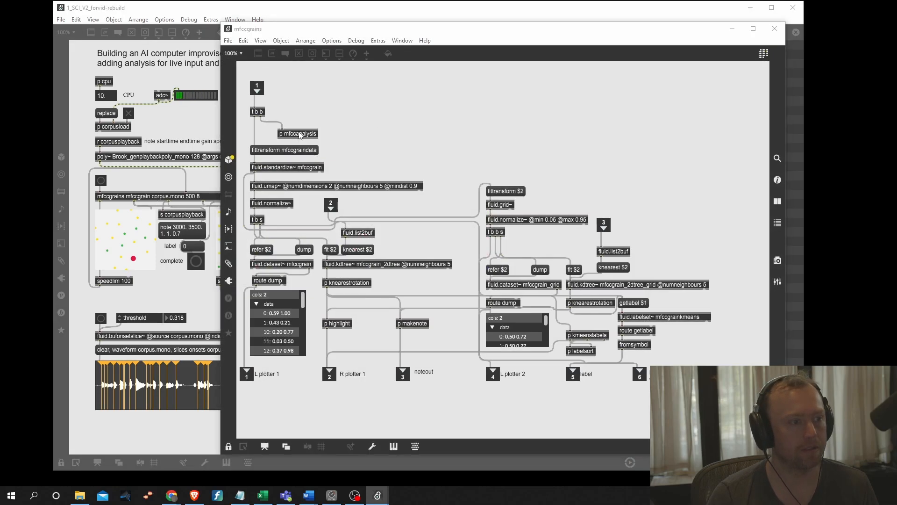
double_click(297, 133)
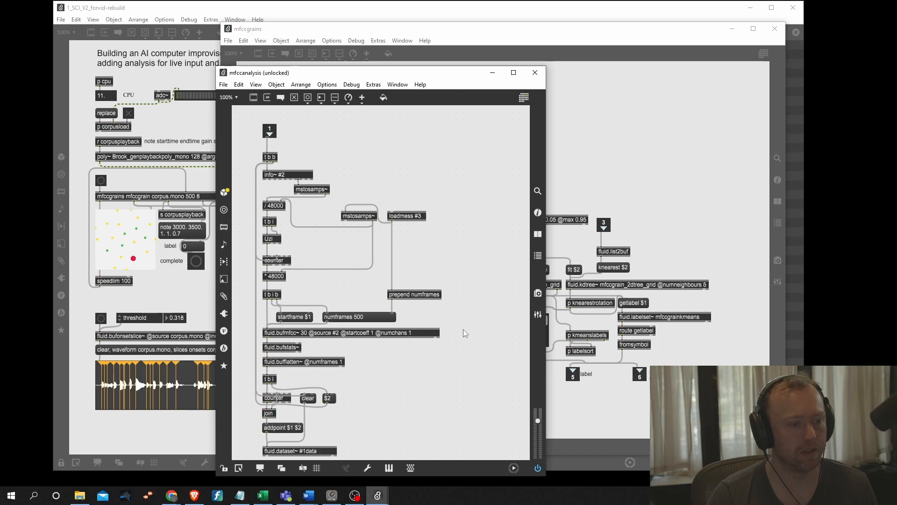
left_click(350, 332)
type("13 2")
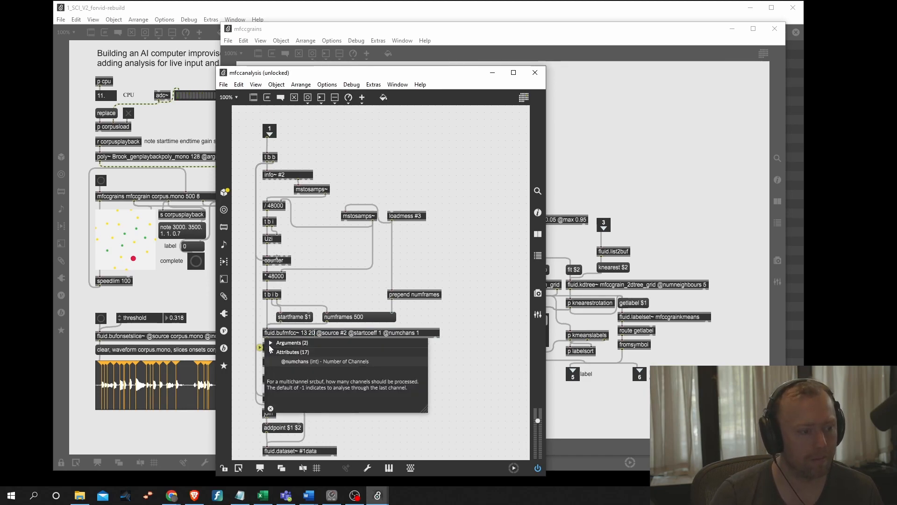
left_click(269, 342)
type(" @fftsettings 512 -1 -1")
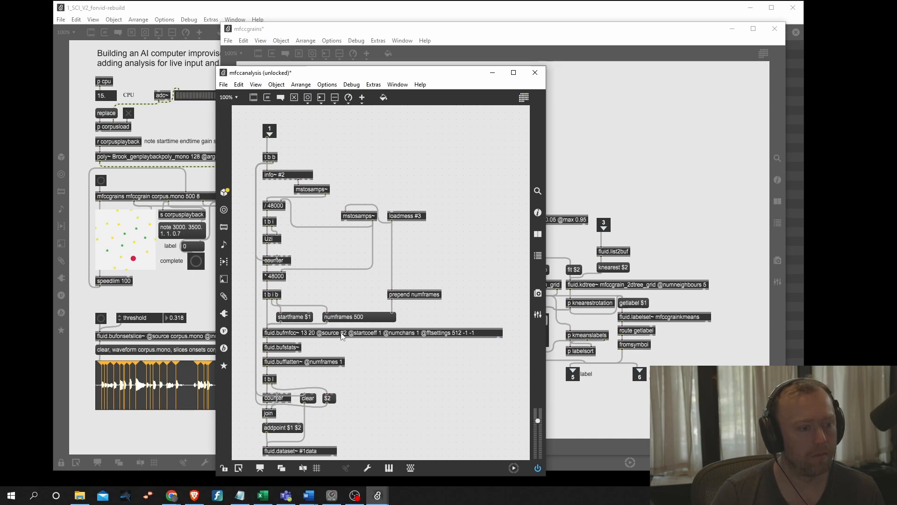
double_click(383, 332)
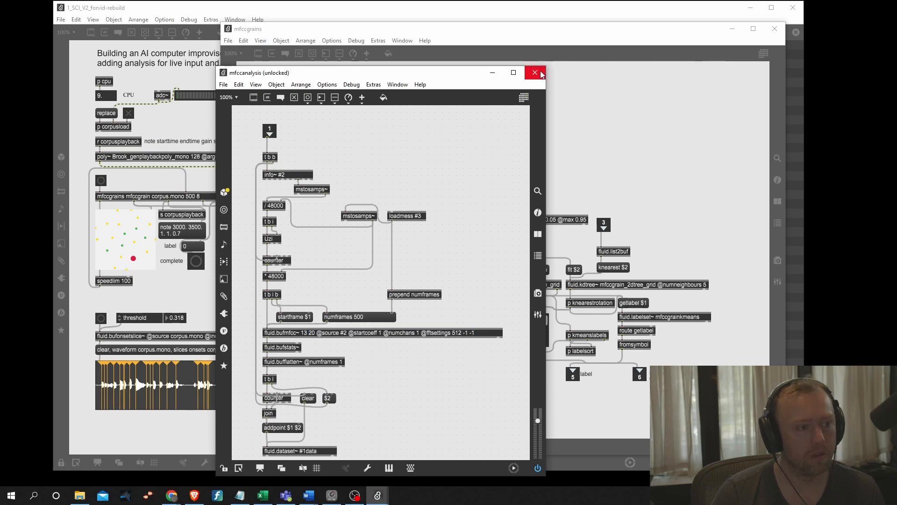
left_click(534, 73)
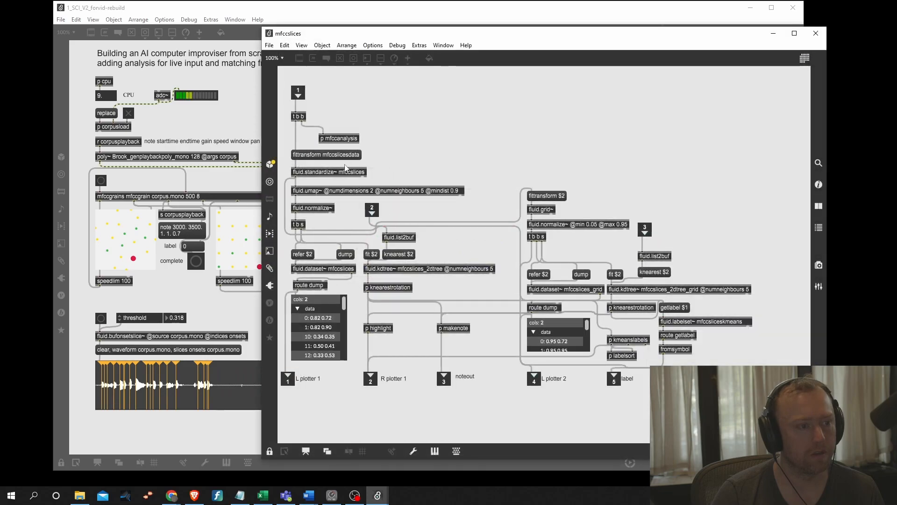
Check fluid.bufmfcc~ settings in mfccslices' mfccanalysis subpatcher, then close that window.
double_click(339, 138)
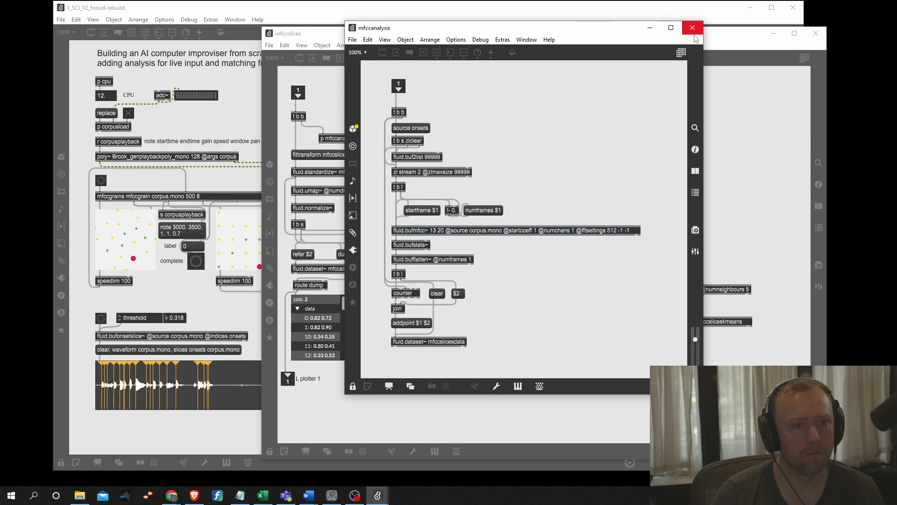
left_click(692, 28)
type("fluid.mfcc~ 13 20 @startcoeff 1 @numchans 1 @fftsettings 512 -1 -1")
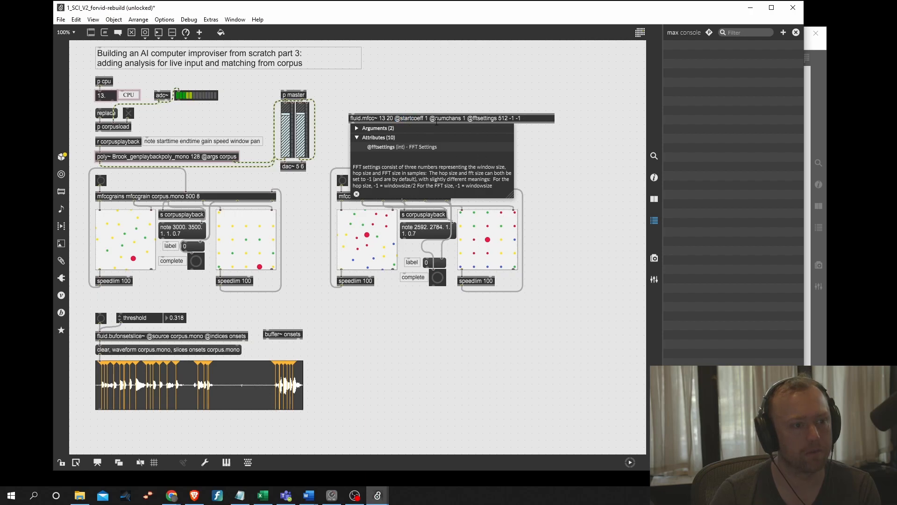
double_click(444, 118)
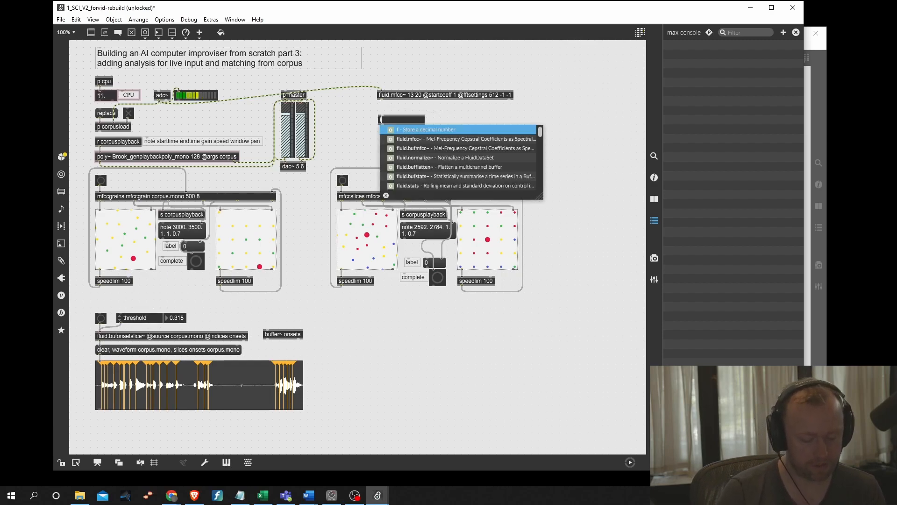
type("fluid.sta")
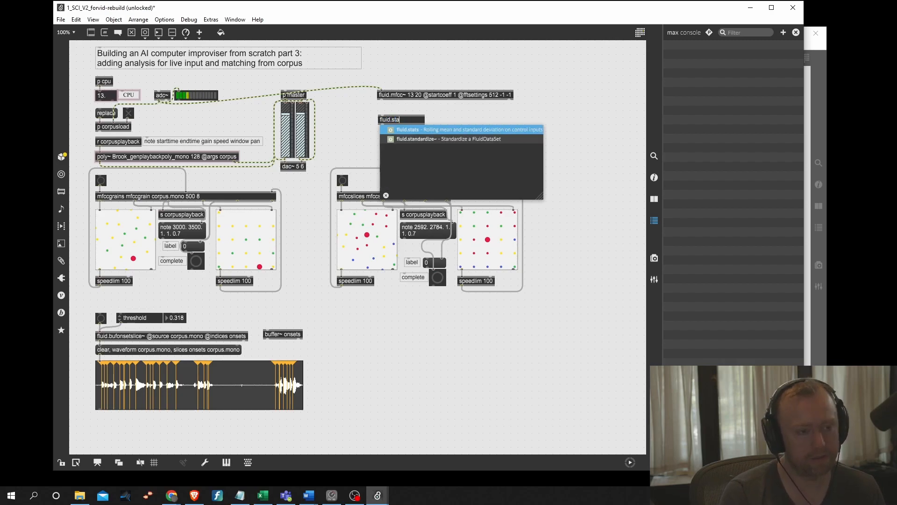
type("ts")
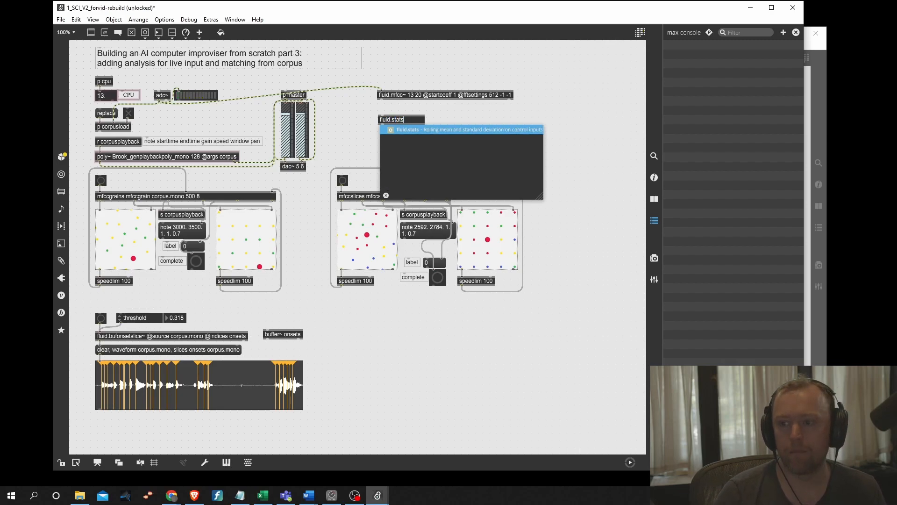
type("13 @")
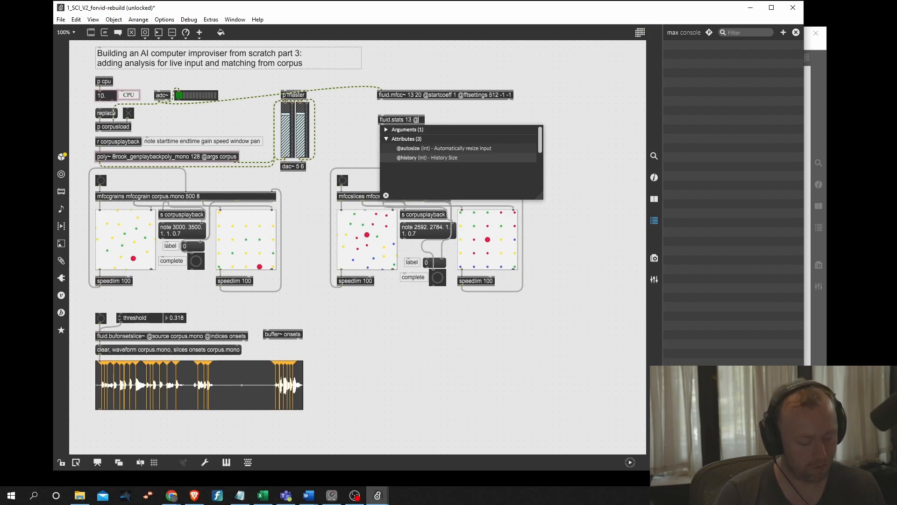
left_click(426, 158)
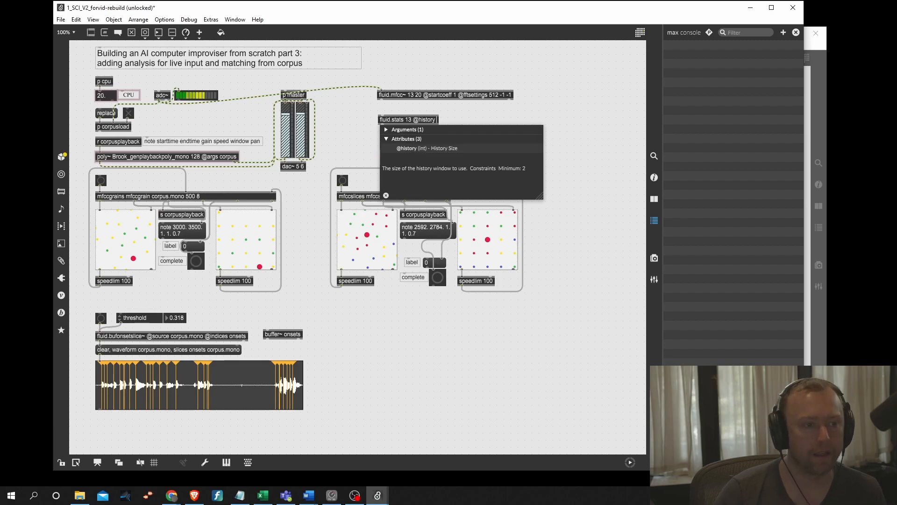
type("32")
type("fluid.list2buf @destination mfcc")
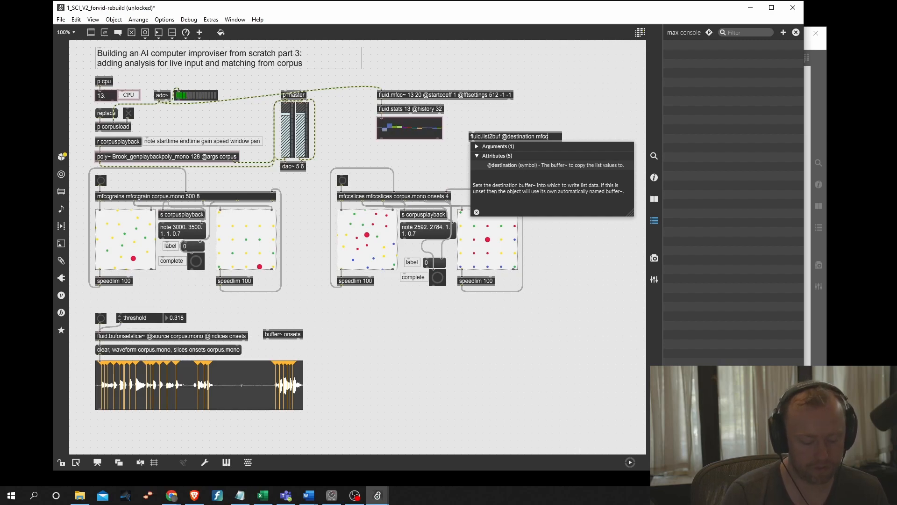
type("_live")
type("buffer~")
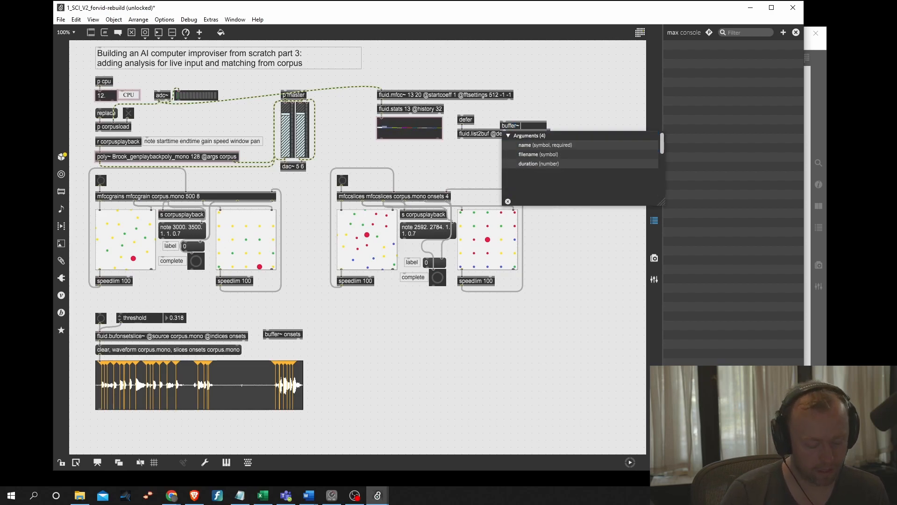
Add a 'buffer~ mfcc_live 13' object beside the list2buf chain and reopen mfccgrains.
type("mfcc_live 13")
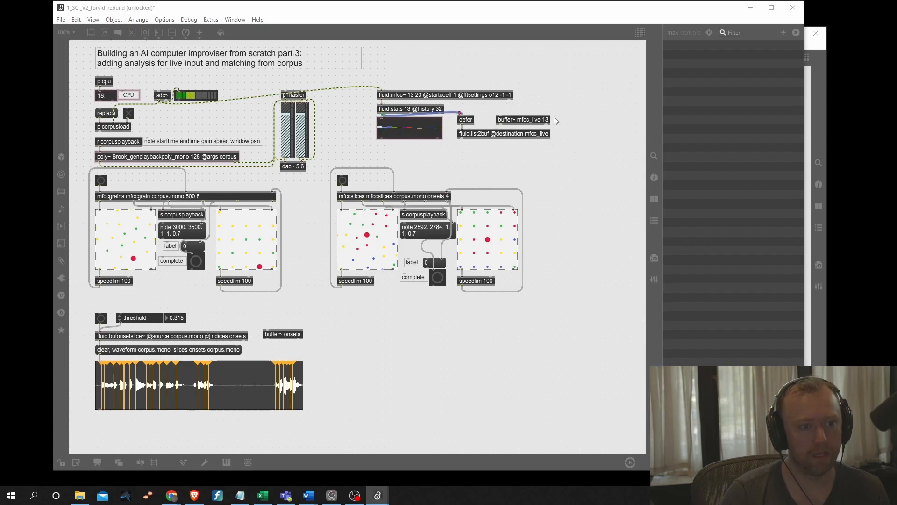
double_click(521, 119)
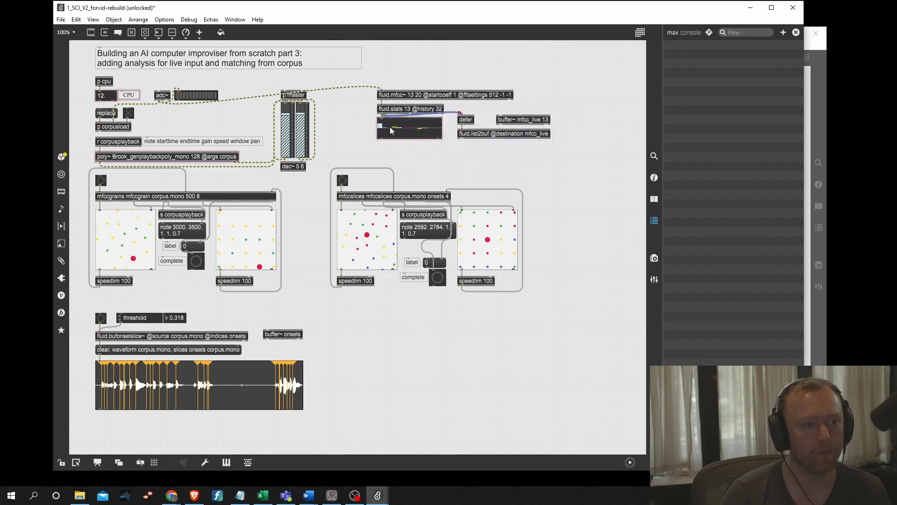
left_click(410, 127)
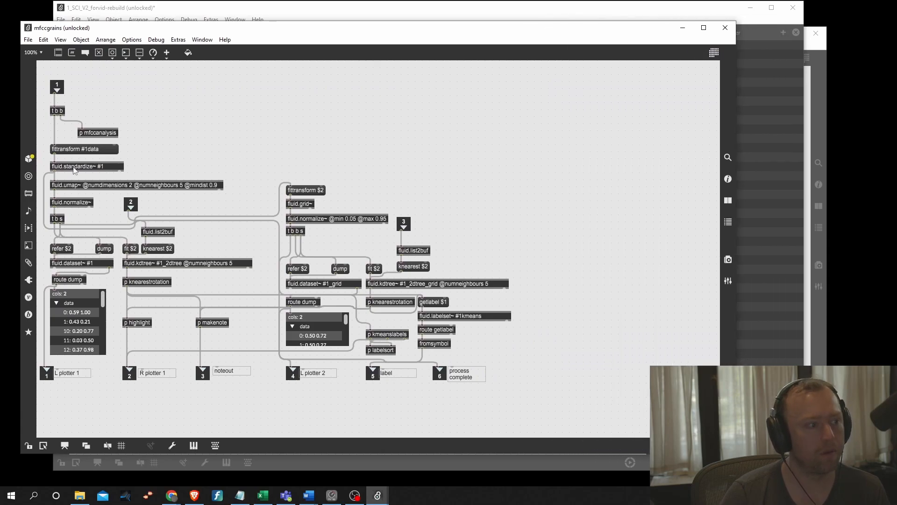
Place a new trigger object box in an empty area of mfccgrains.
left_click(86, 165)
type("t b")
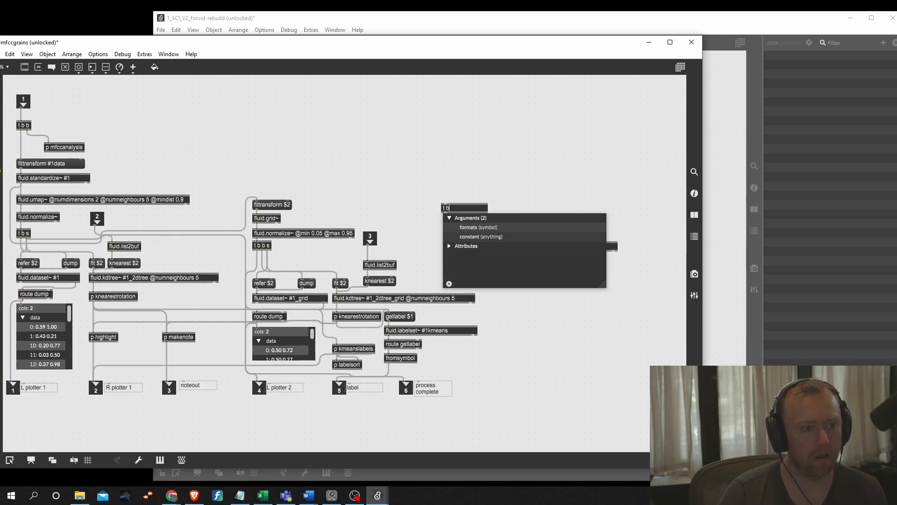
mouse_move(502, 196)
type(" s")
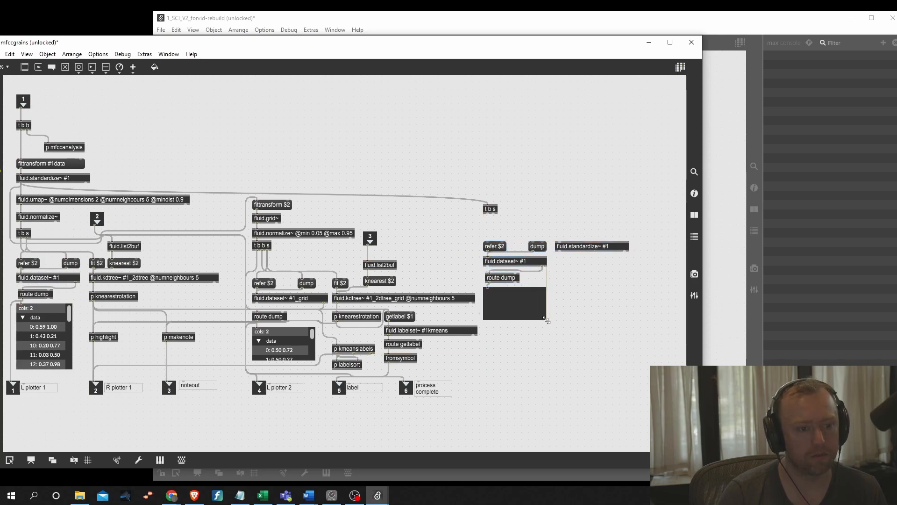
mouse_move(493, 215)
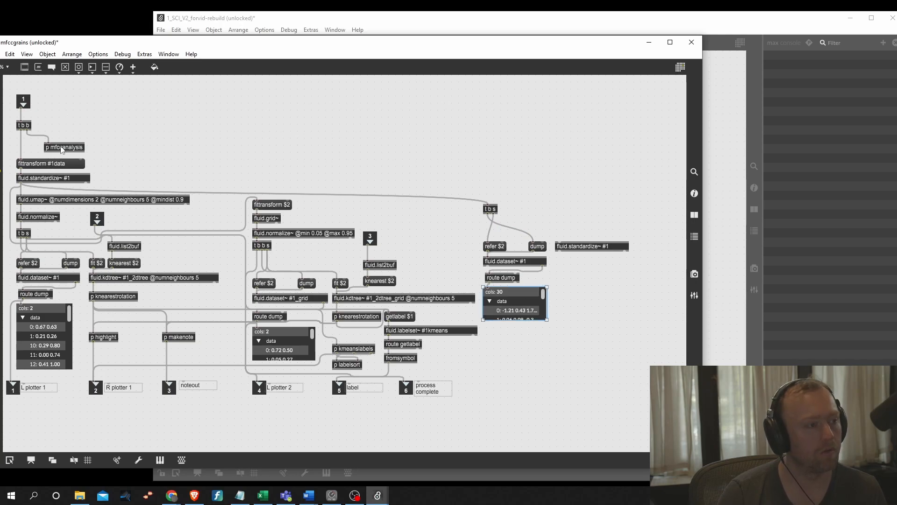
Edit an object in the duplicated dataset-dump and fluid.standardize~ #1 branch.
double_click(64, 147)
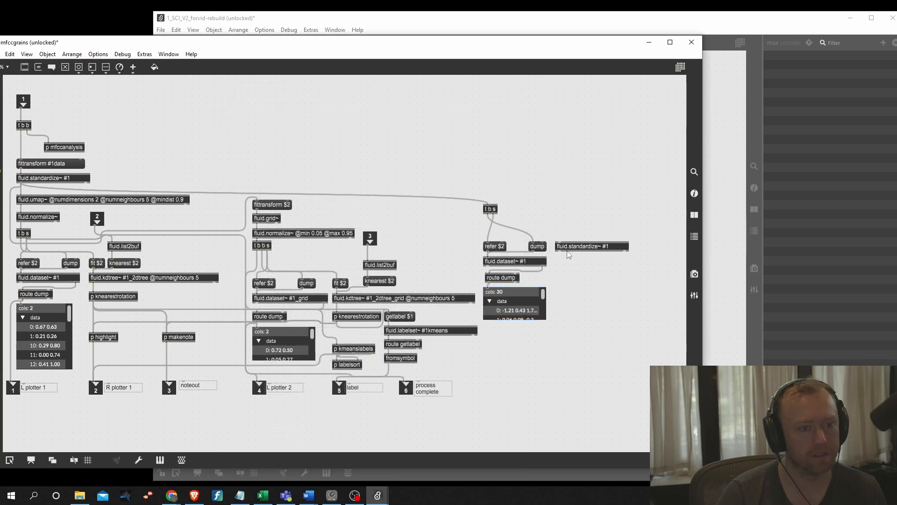
mouse_move(595, 325)
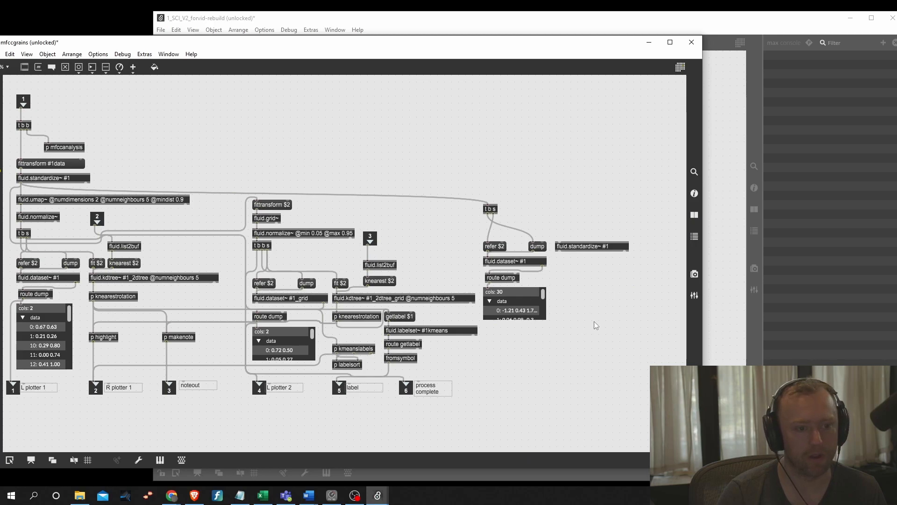
mouse_move(567, 206)
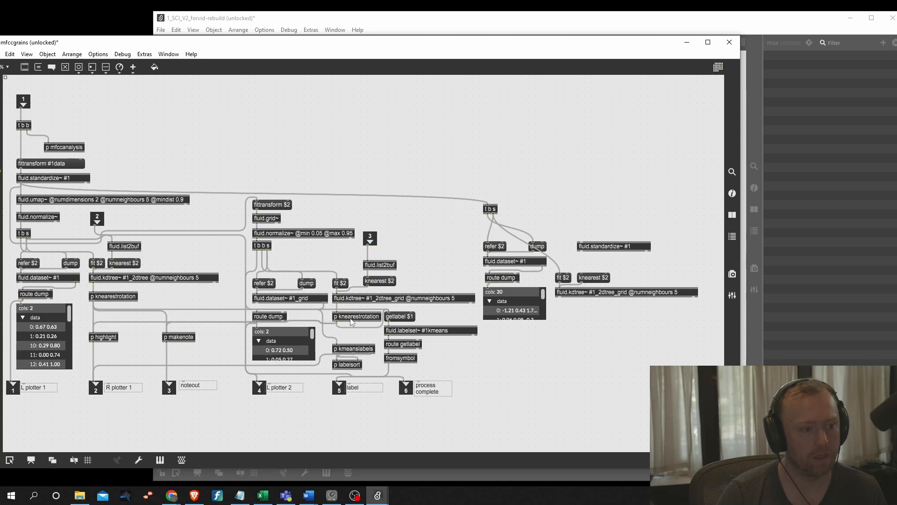
Edit an object among the new fit, knearest and fluid.kdtree~ objects.
double_click(355, 316)
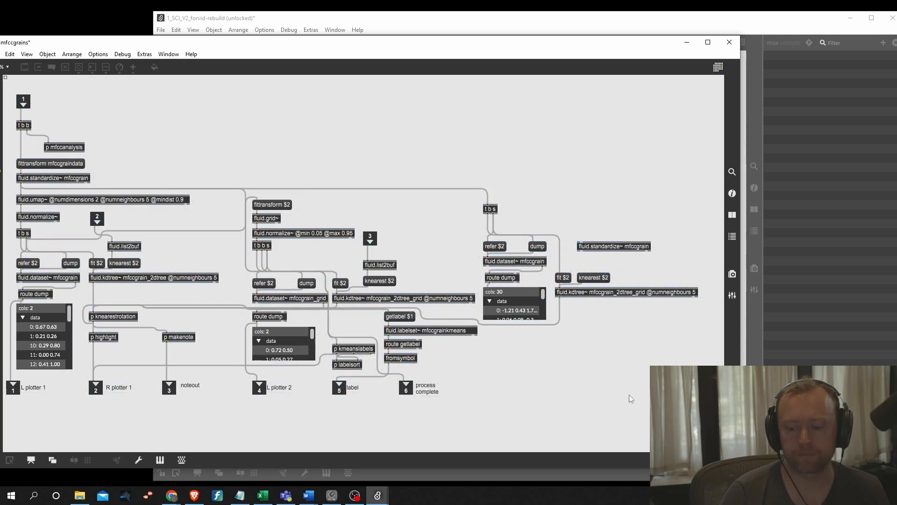
mouse_move(567, 229)
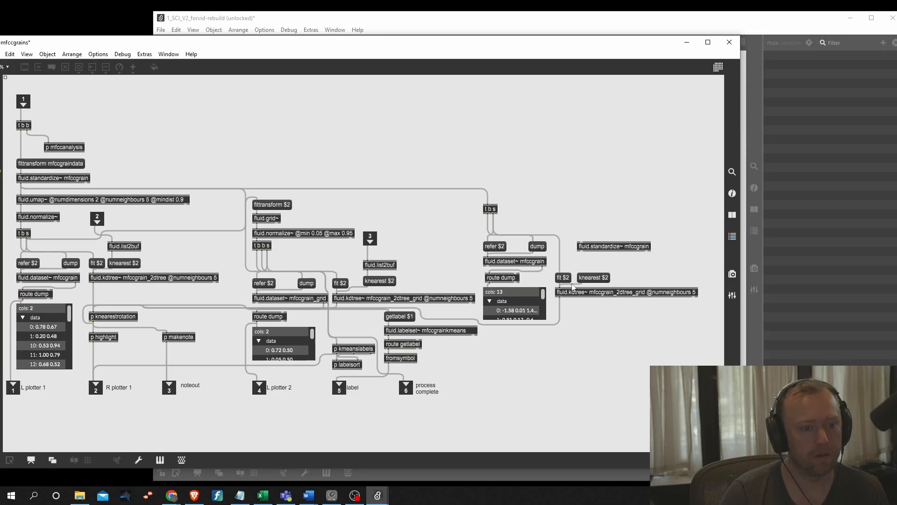
mouse_move(592, 280)
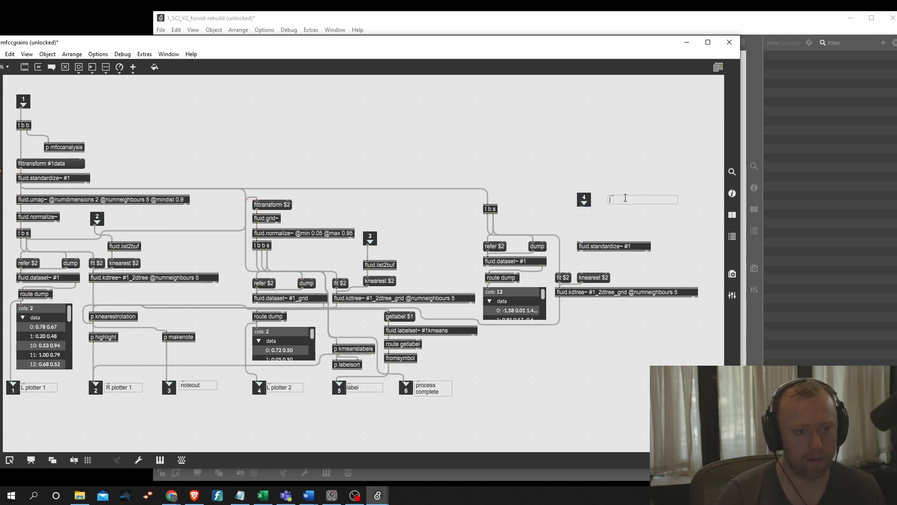
Label the fourth inlet 'matching live input' and add a 'transformpoint mfcc_live' message below it.
type("matching live input")
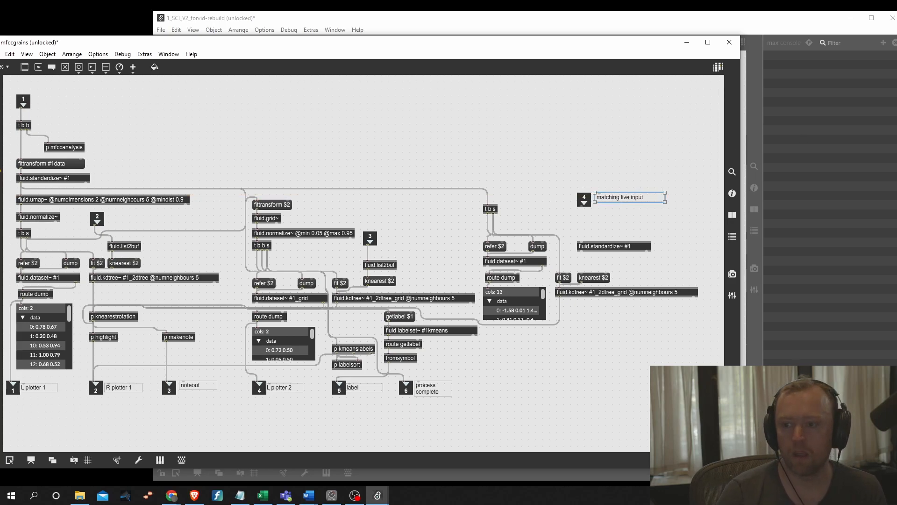
left_click(613, 247)
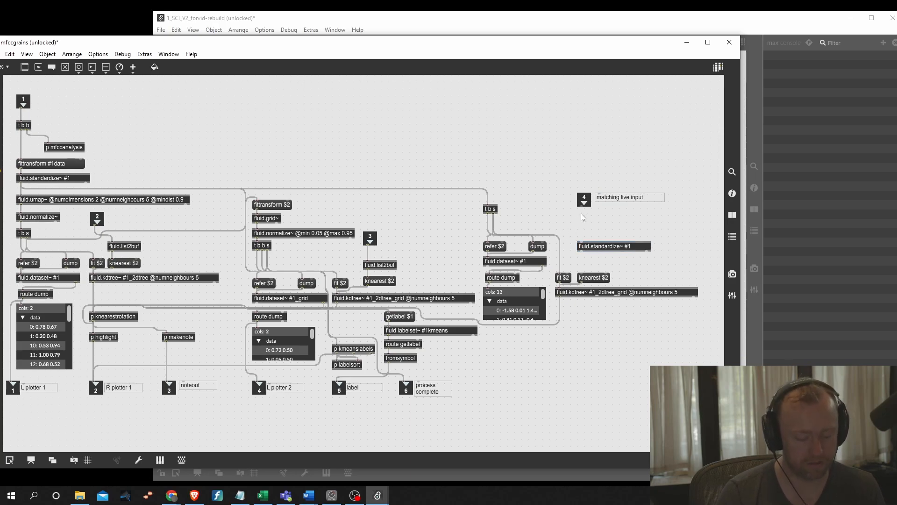
type("transformpoint")
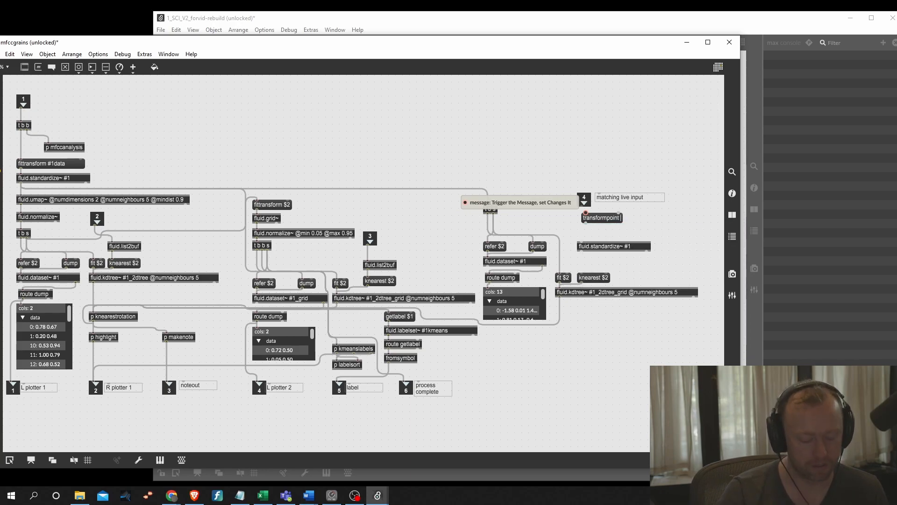
type("mfcc_live")
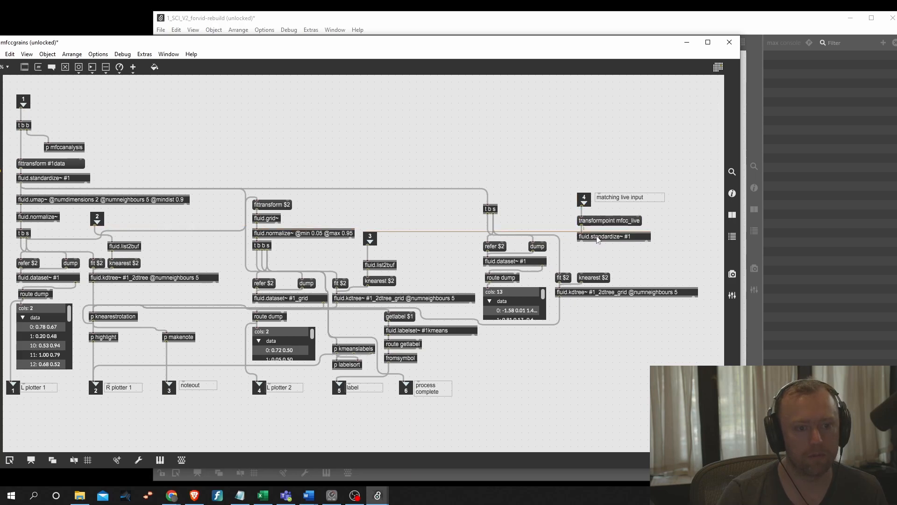
Place fluid.standardize~ #1 under the transformpoint message, wired through to knearest $2.
left_click(612, 236)
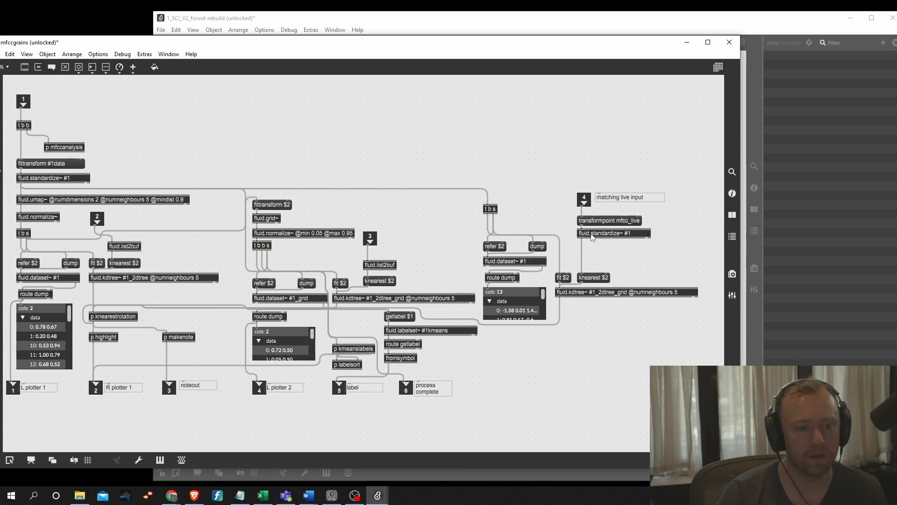
mouse_move(602, 255)
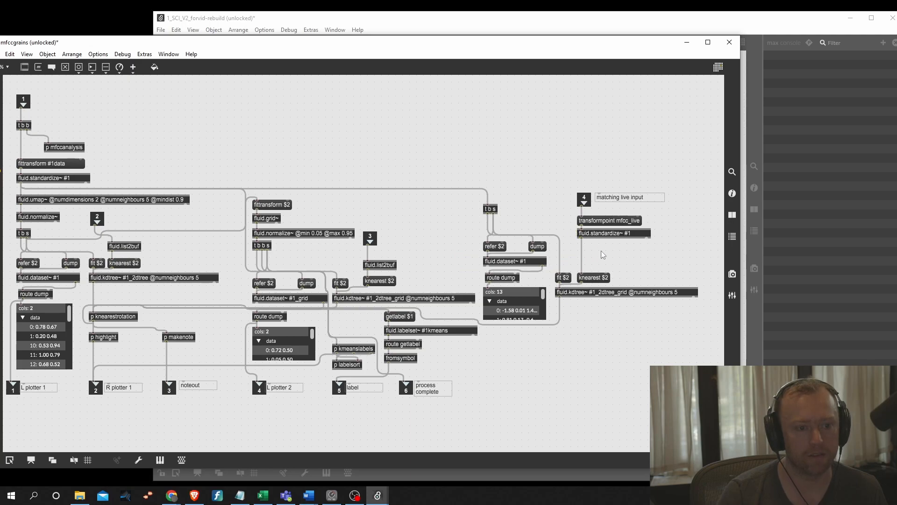
mouse_move(593, 273)
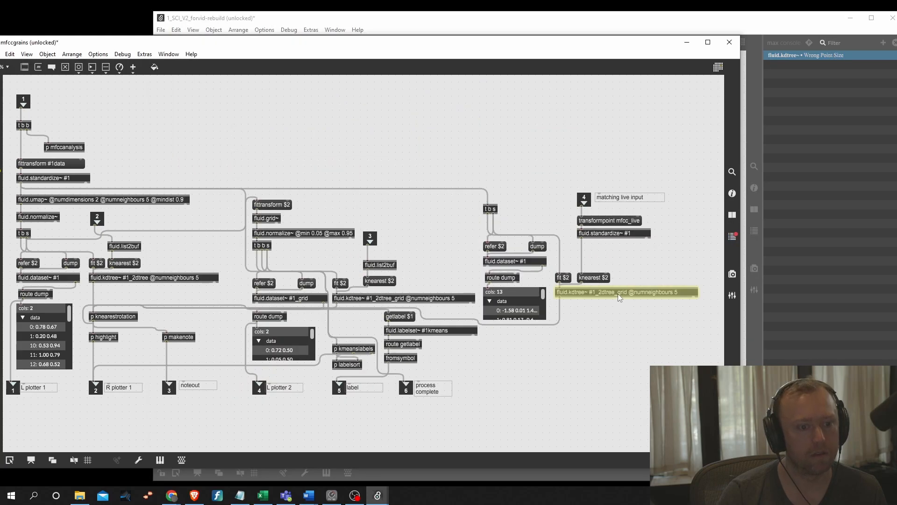
Change the live branch's kdtree argument from #1_2dtree_grid to #1_full.
left_click(626, 291)
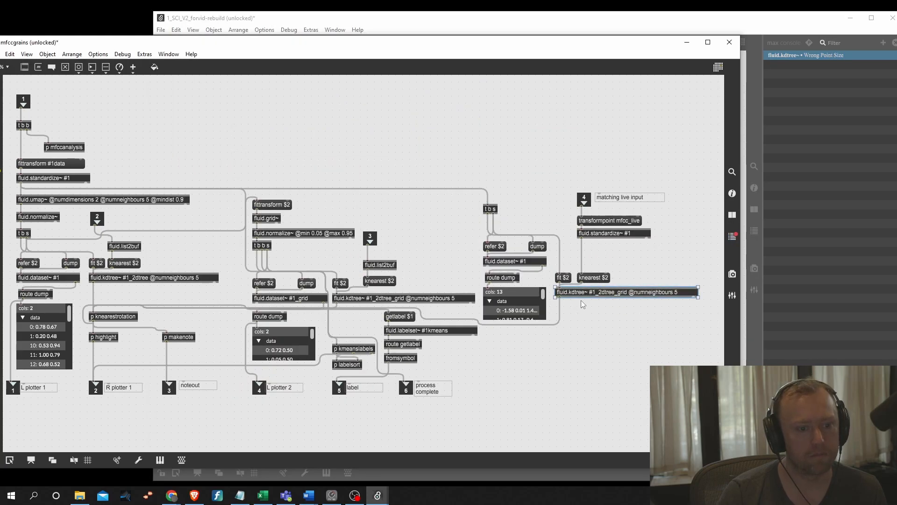
left_click(626, 291)
type("full")
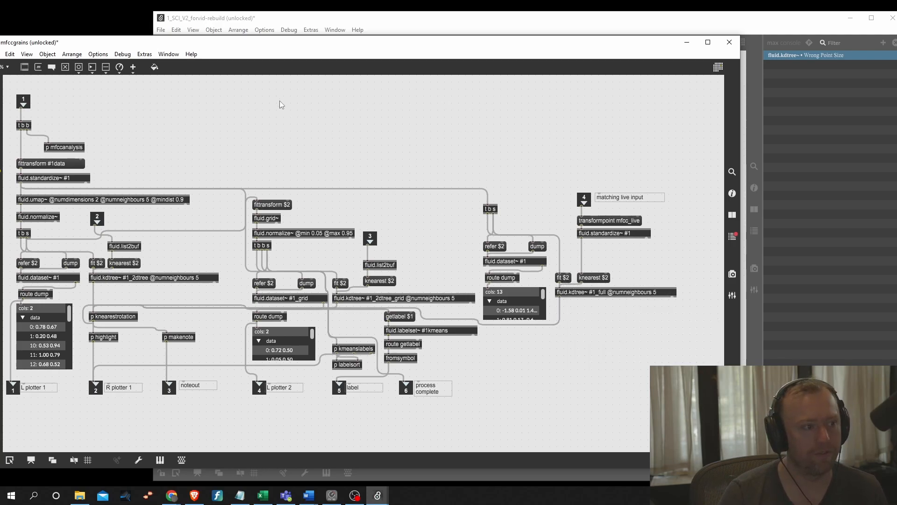
mouse_move(41, 162)
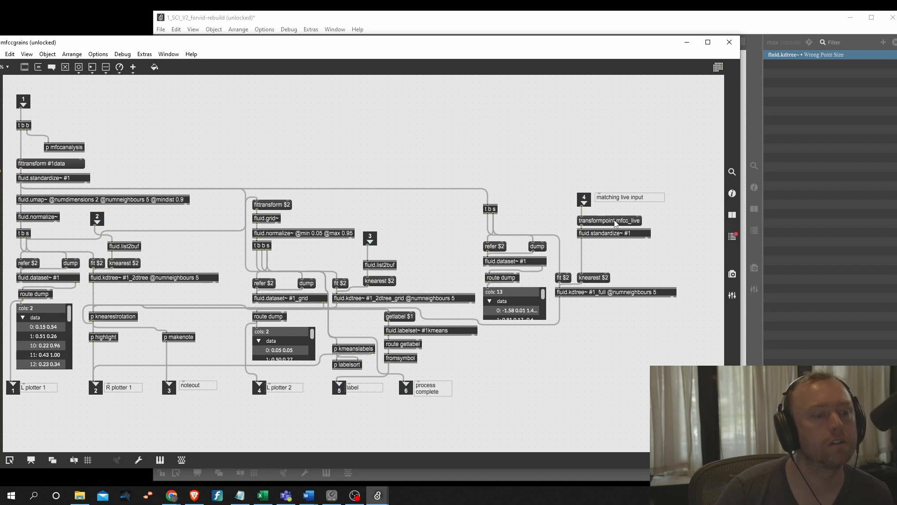
mouse_move(617, 303)
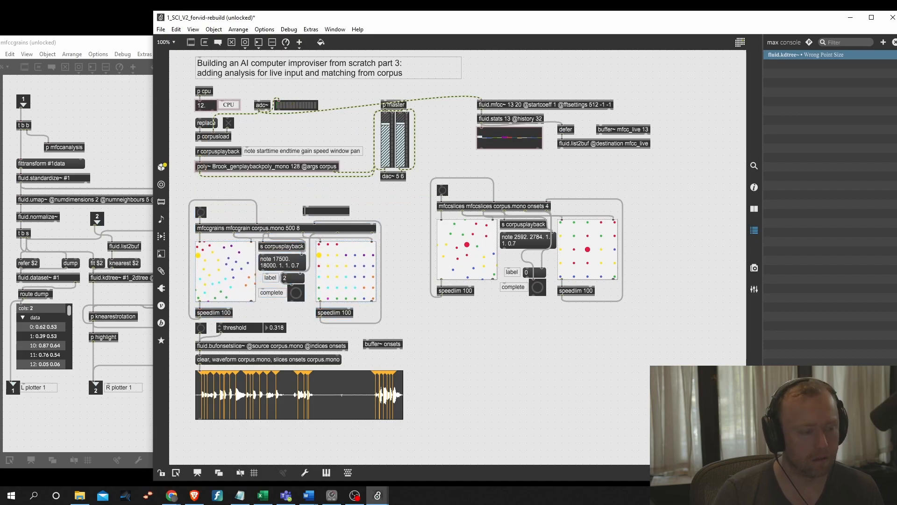
Add a metro object with a toggle above it and a number box.
type("metro")
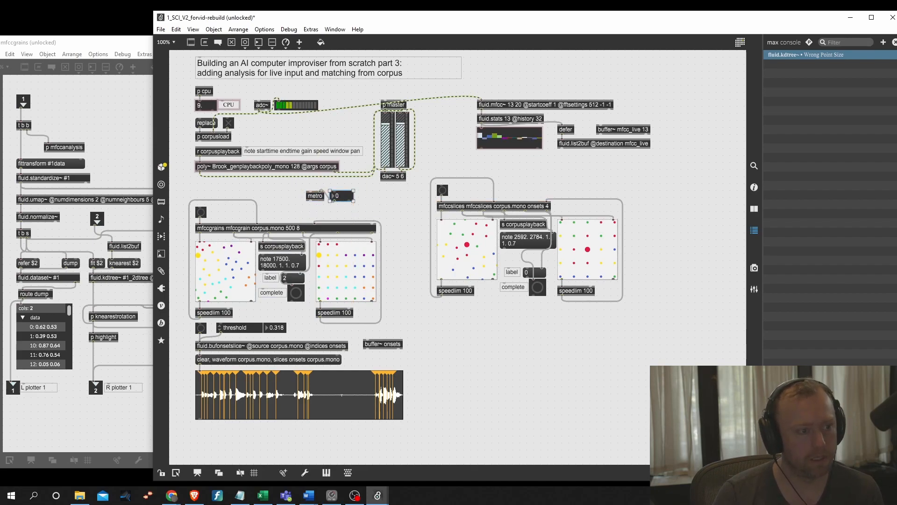
left_click(280, 189)
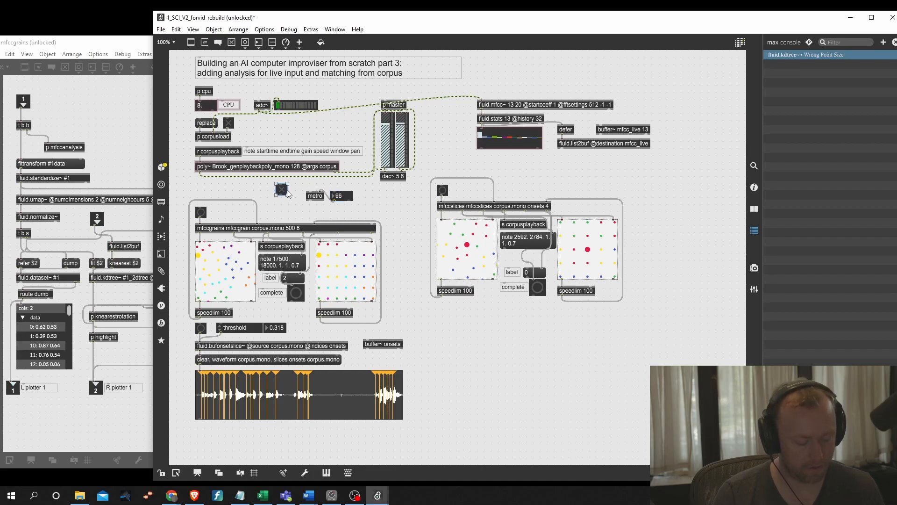